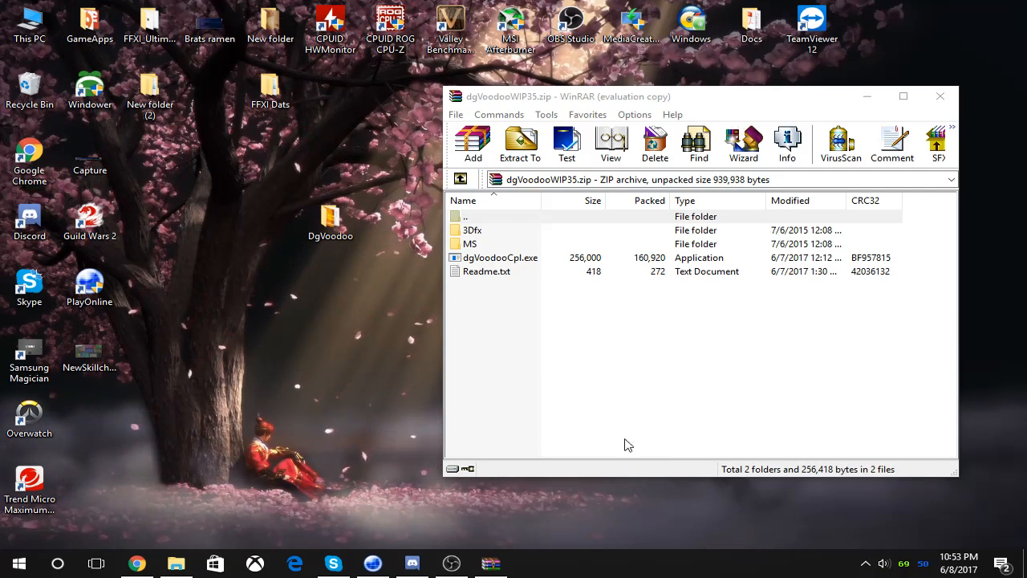
mouse_move(504, 283)
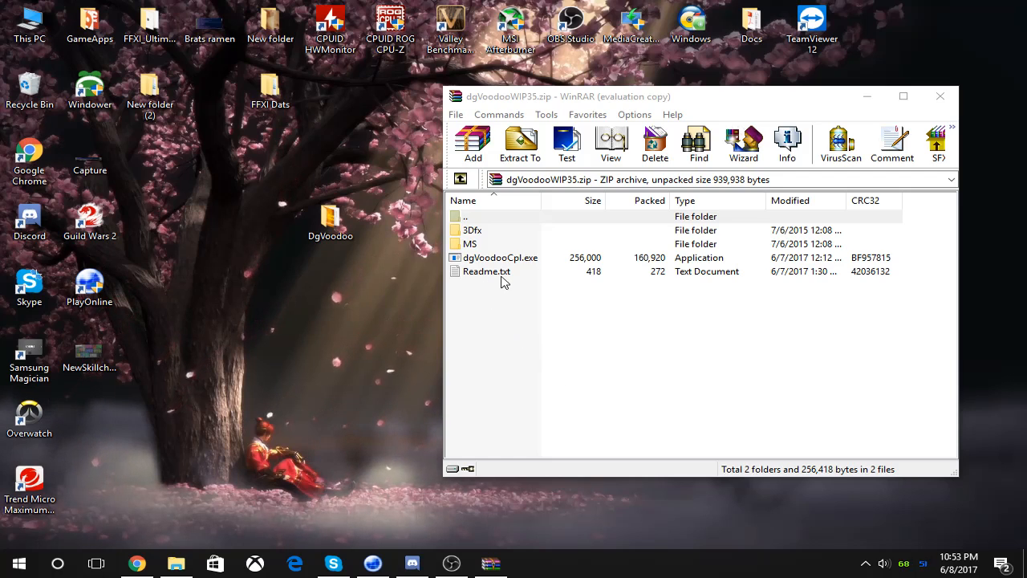
mouse_move(553, 321)
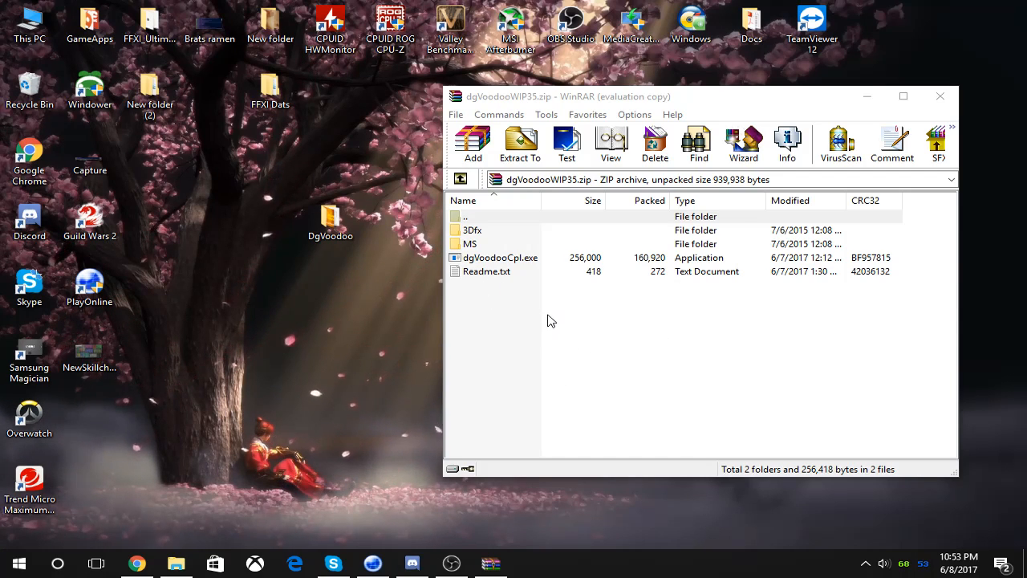
mouse_move(602, 173)
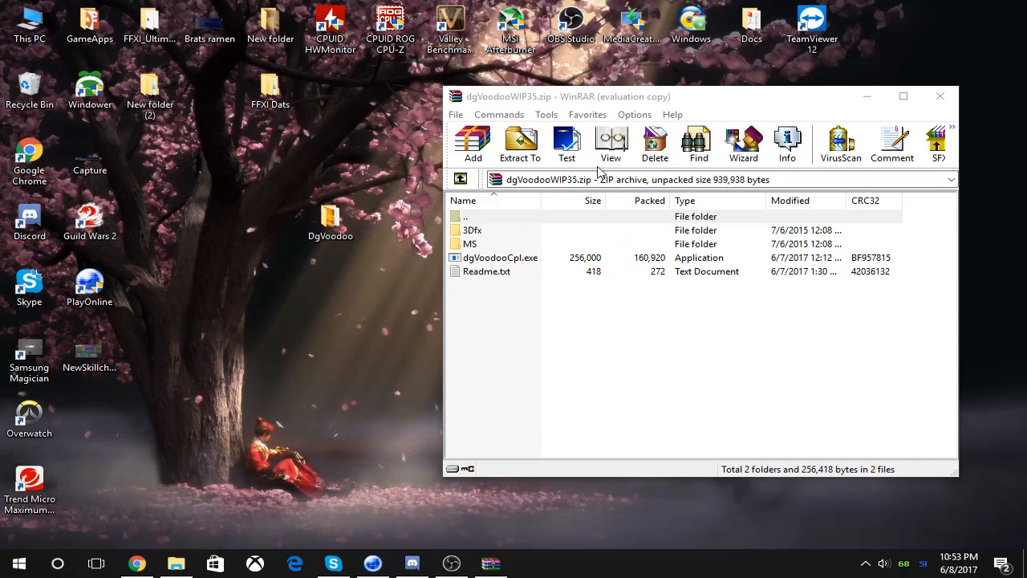
mouse_move(543, 308)
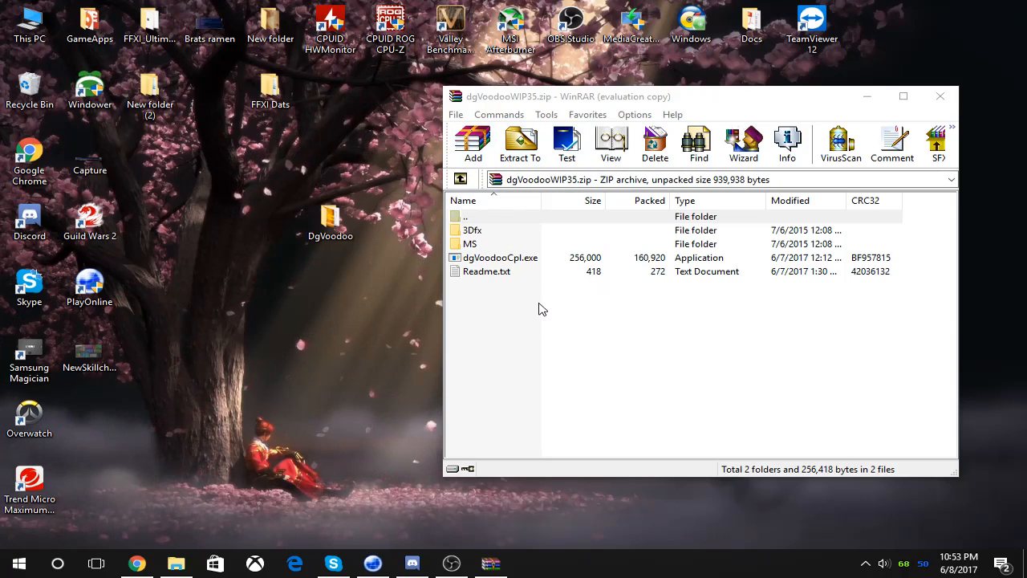
mouse_move(522, 267)
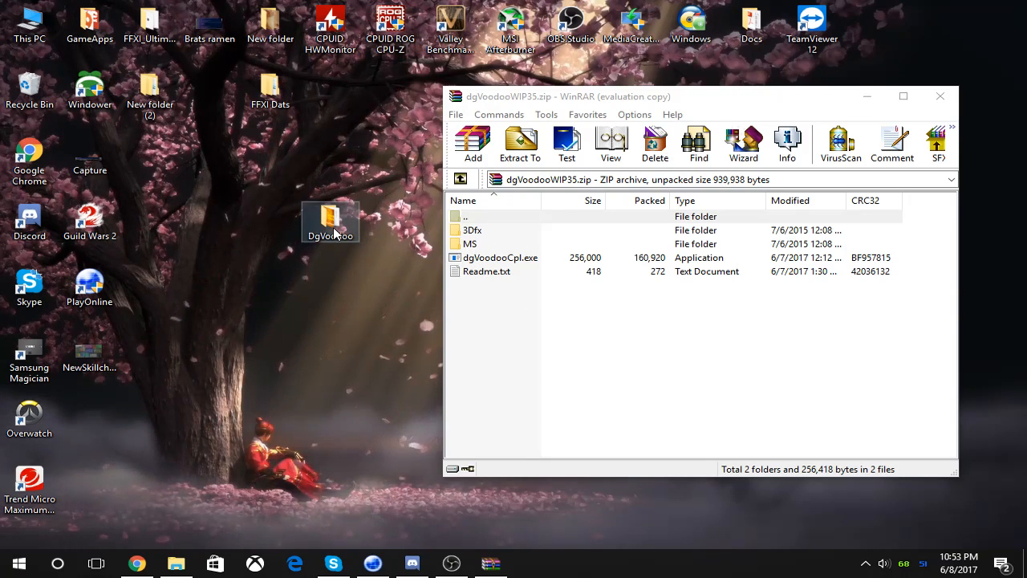
Step: Open the extracted DgVoodoo folder from the desktop in File Explorer
double_click(331, 222)
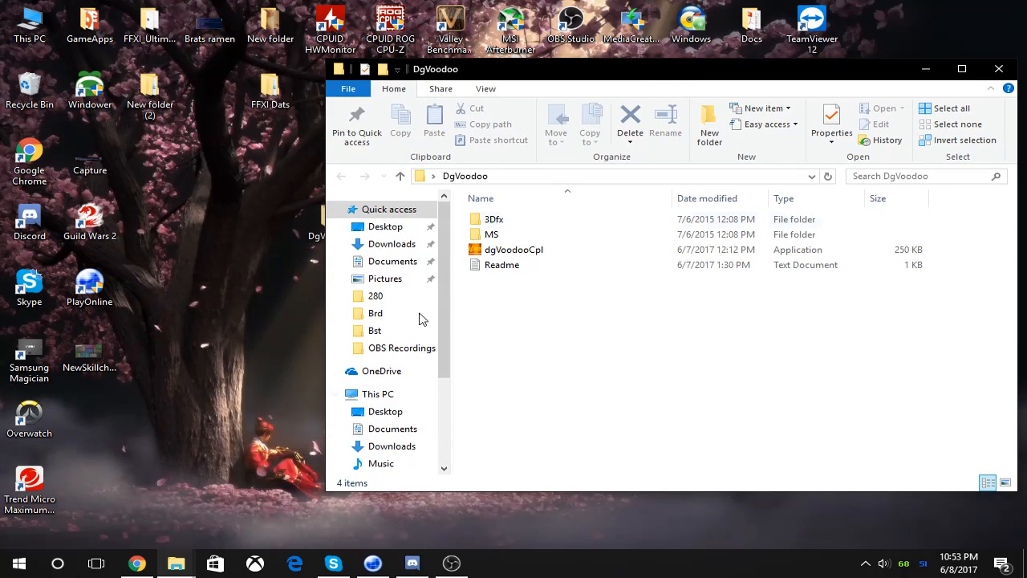
Step: In a second File Explorer window, browse from This PC into C: > Program Files (x86)
right_click(176, 562)
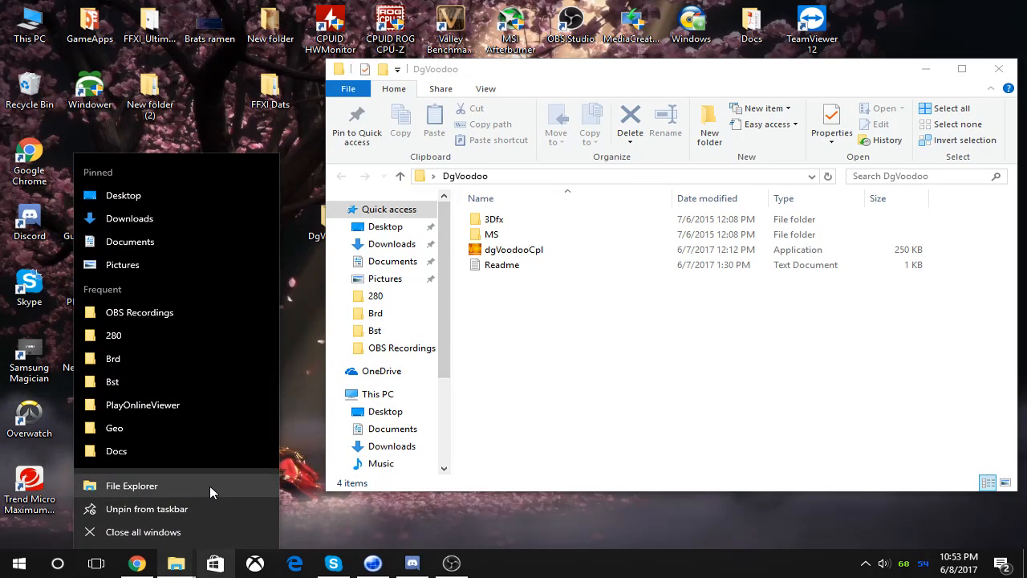
click(131, 485)
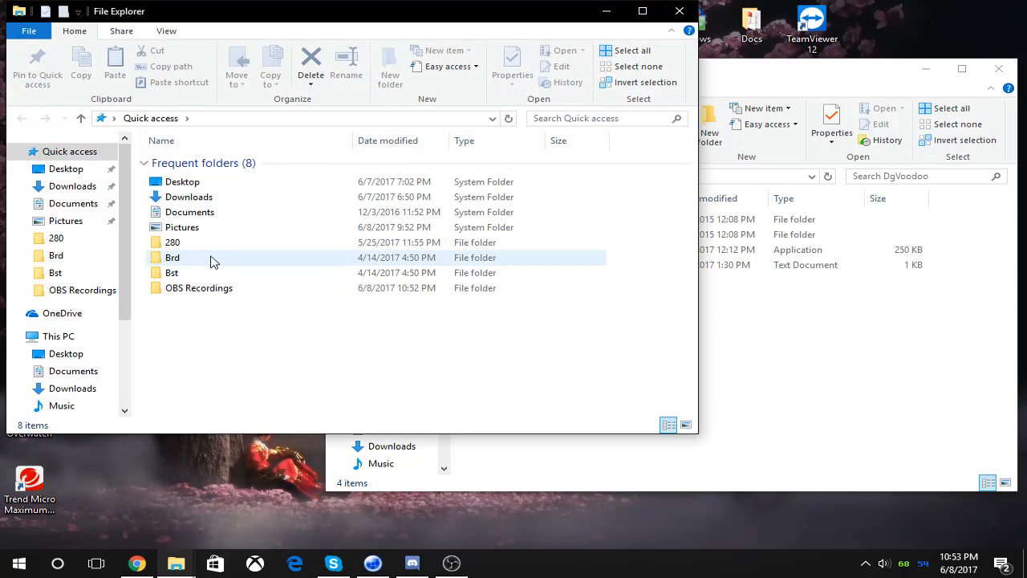
click(16, 336)
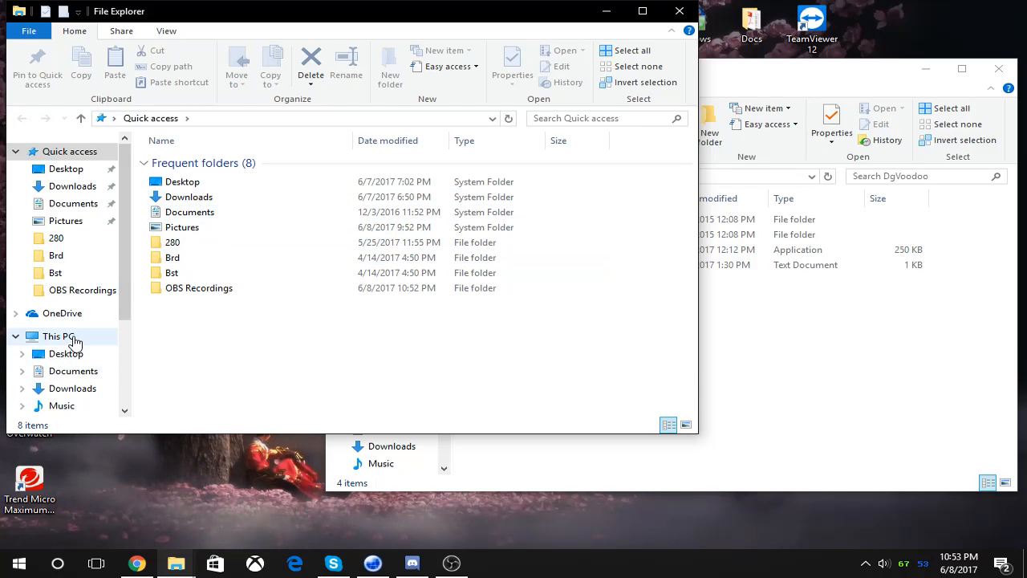
click(58, 335)
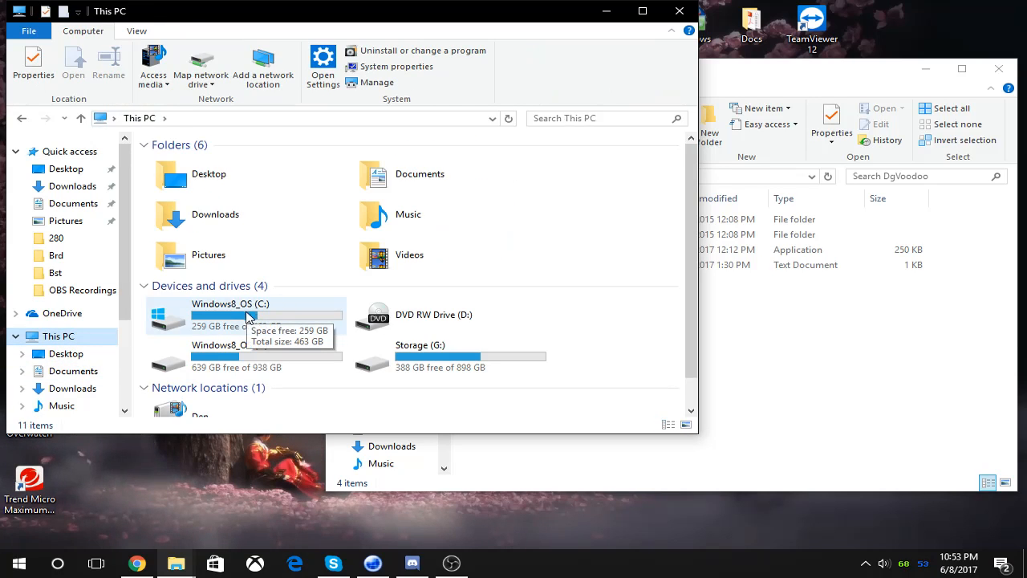
double_click(231, 313)
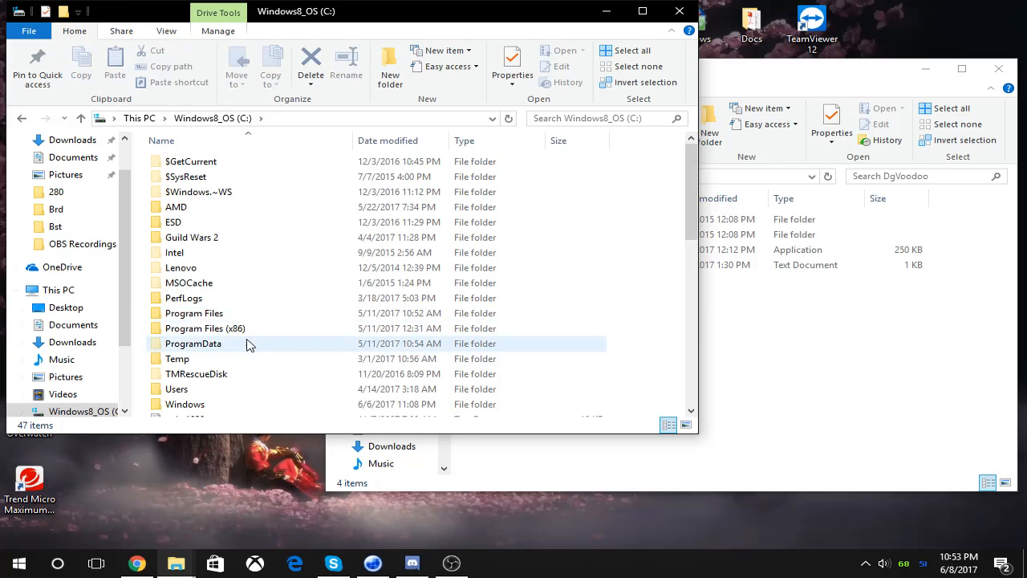
double_click(203, 328)
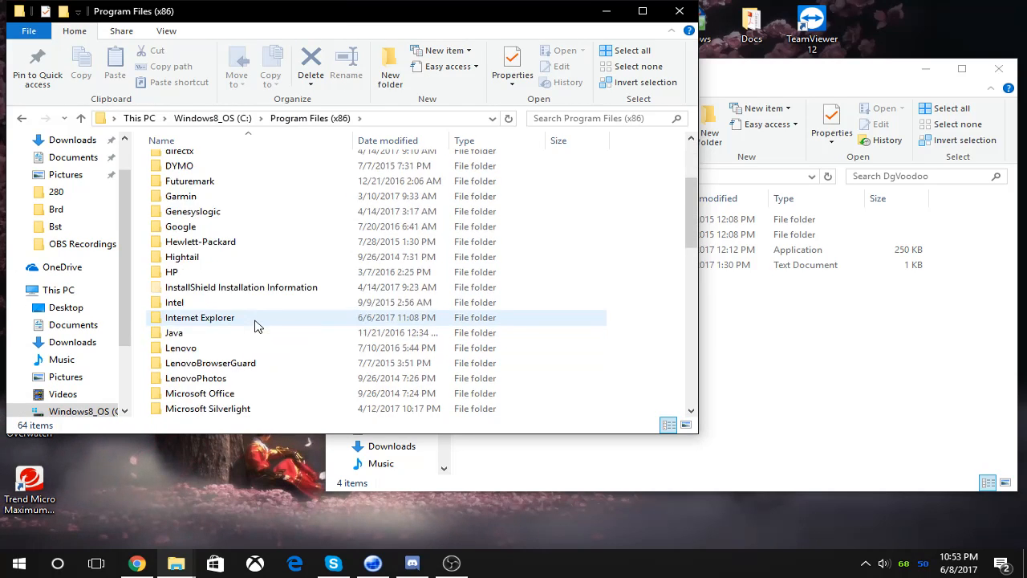
Step: Continue into PlayOnline > SquareEnix > PlayOnlineViewer, where D3D8.dll, dgVoodoo.conf and dgVoodooCpl sit
scroll(down, 3)
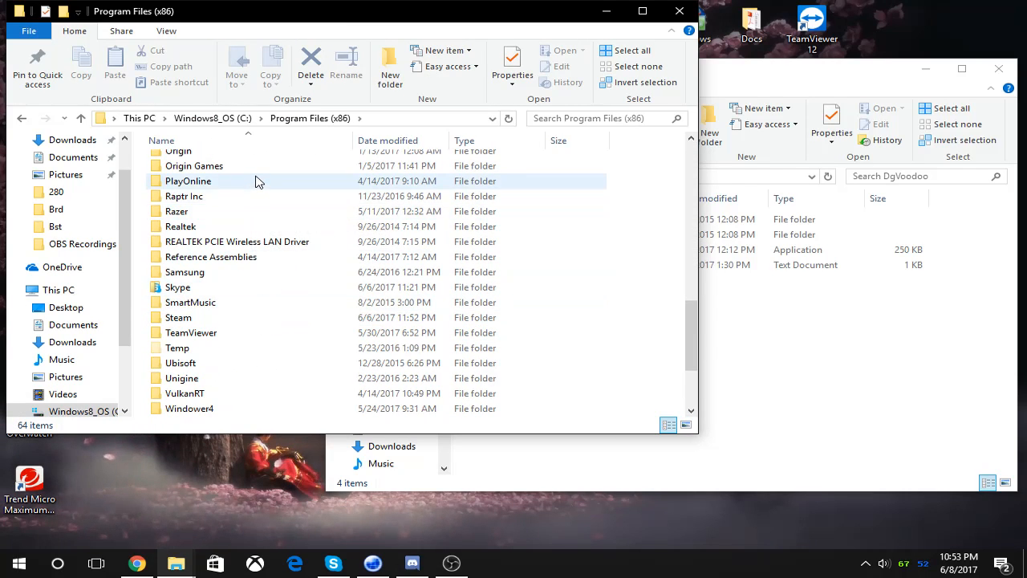
double_click(188, 179)
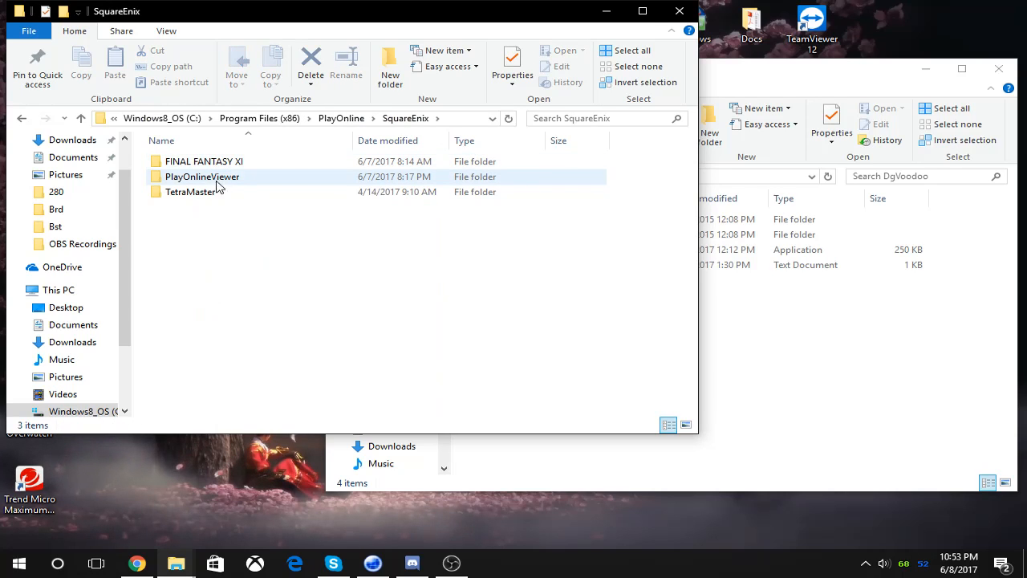
double_click(202, 177)
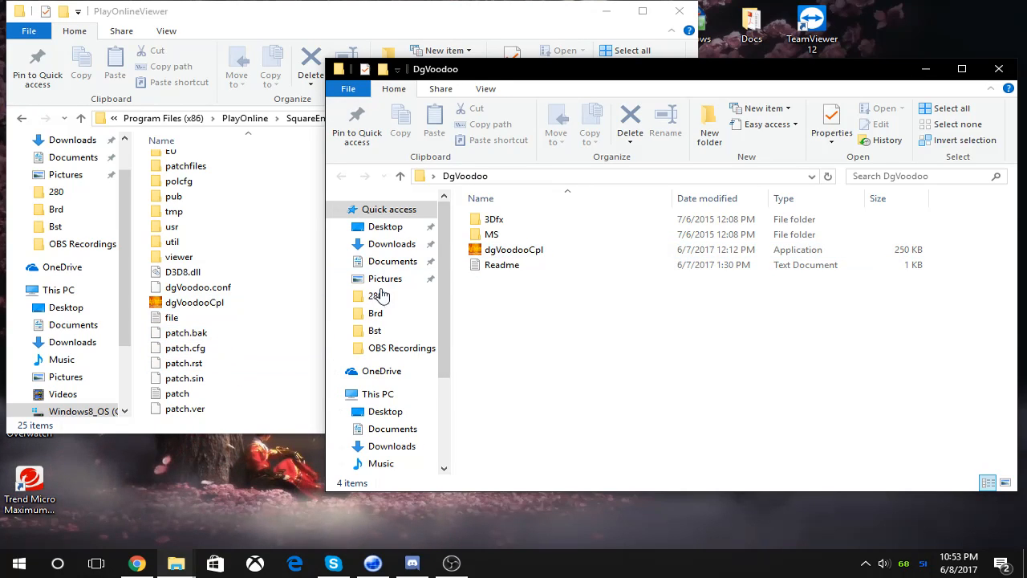
double_click(492, 235)
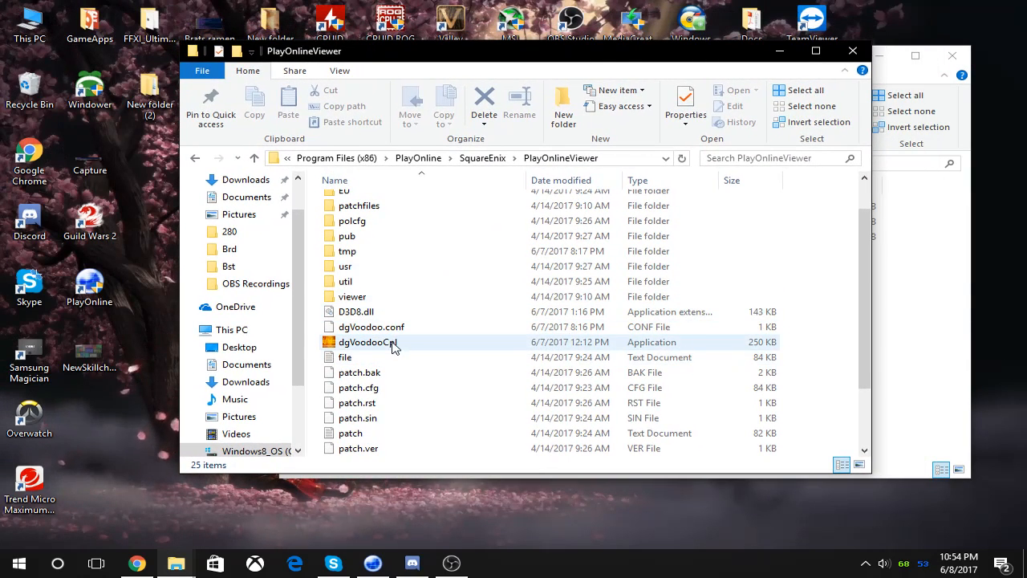
Step: Launch dgVoodooCpl from the PlayOnlineViewer folder via its context menu
right_click(363, 342)
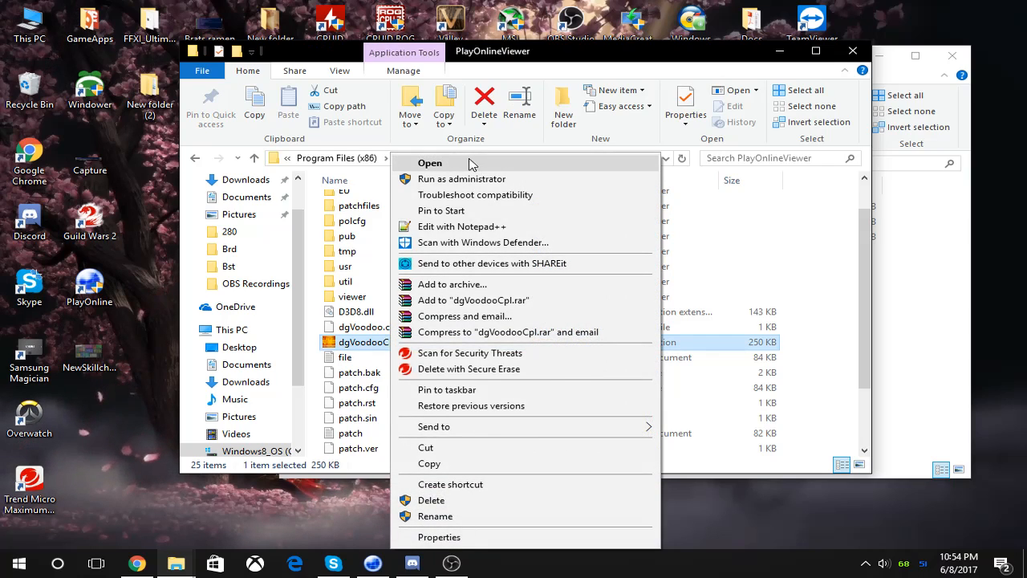
click(430, 162)
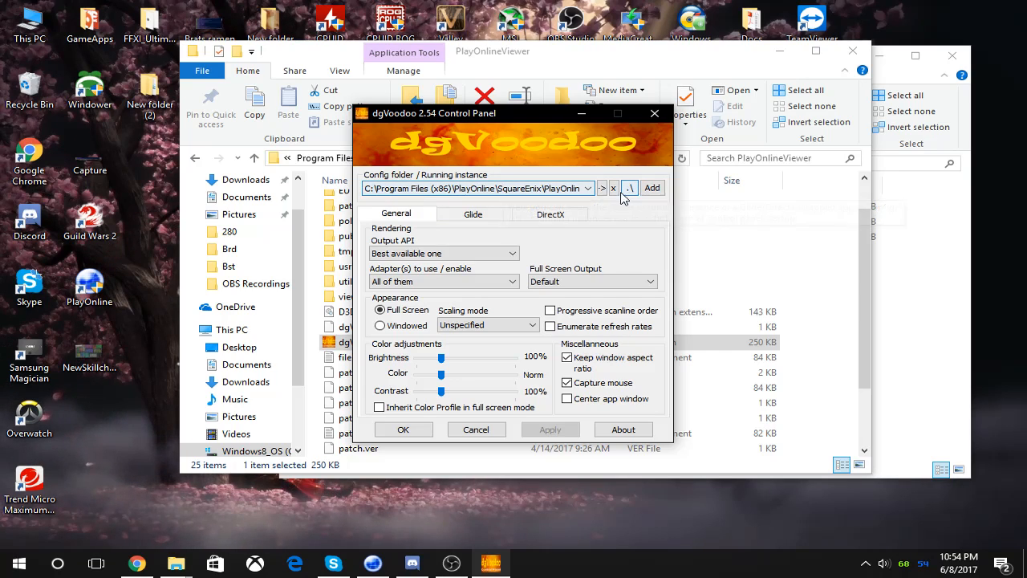
mouse_move(652, 188)
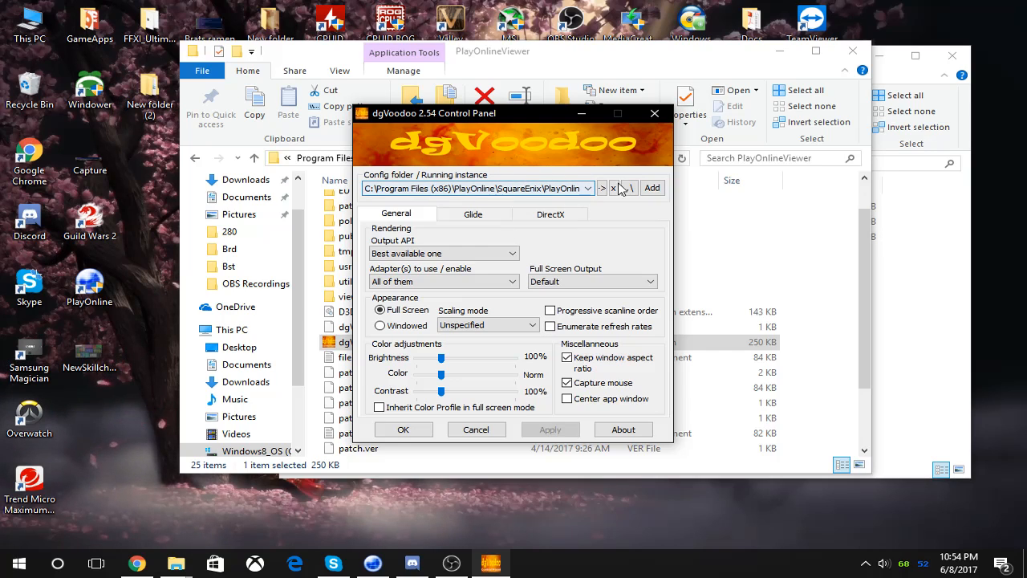
Step: Browse C: > Program Files (x86) > PlayOnline > SquareEnix and select PlayOnlineViewer as the config folder
click(626, 187)
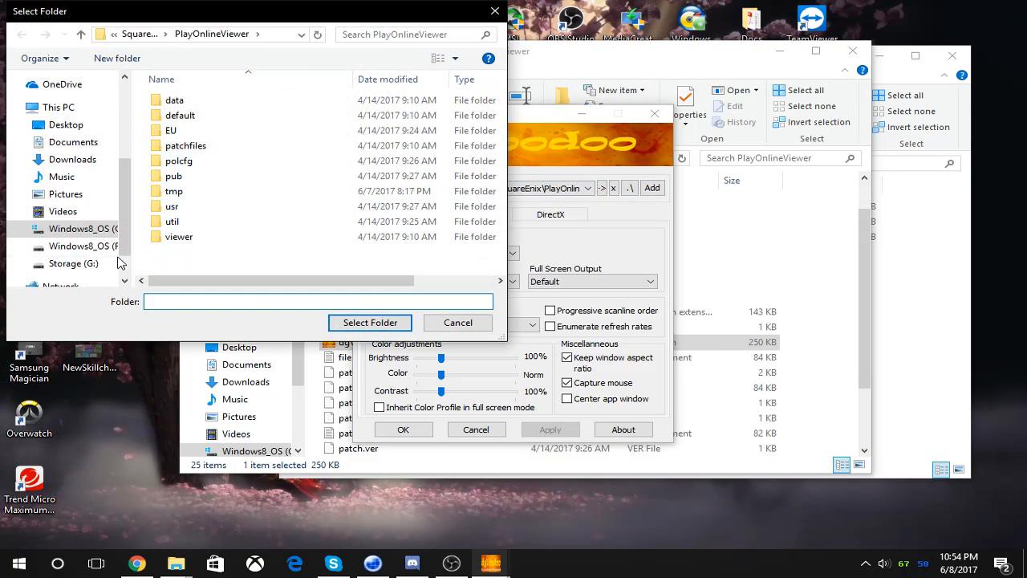
click(84, 228)
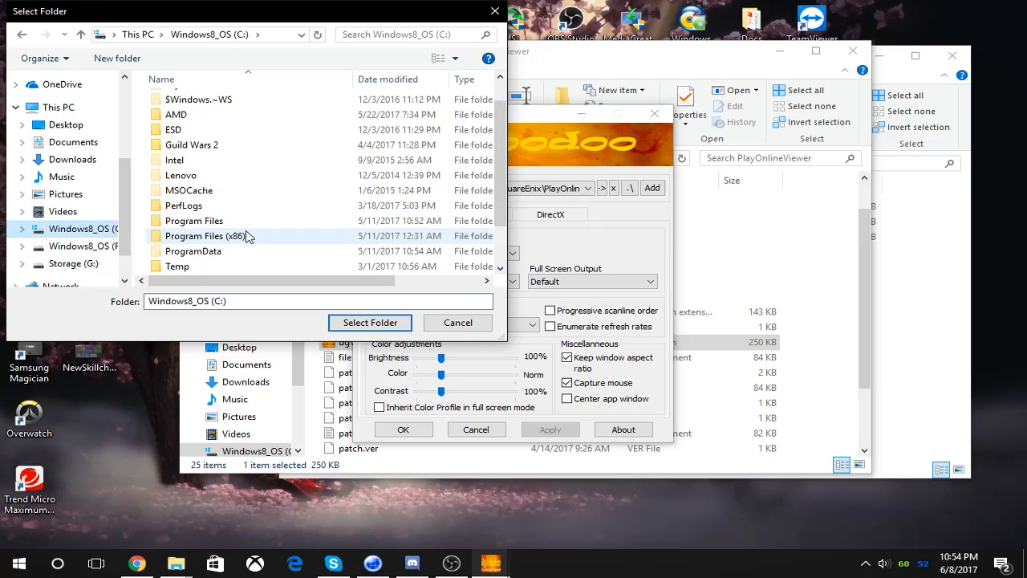
double_click(205, 235)
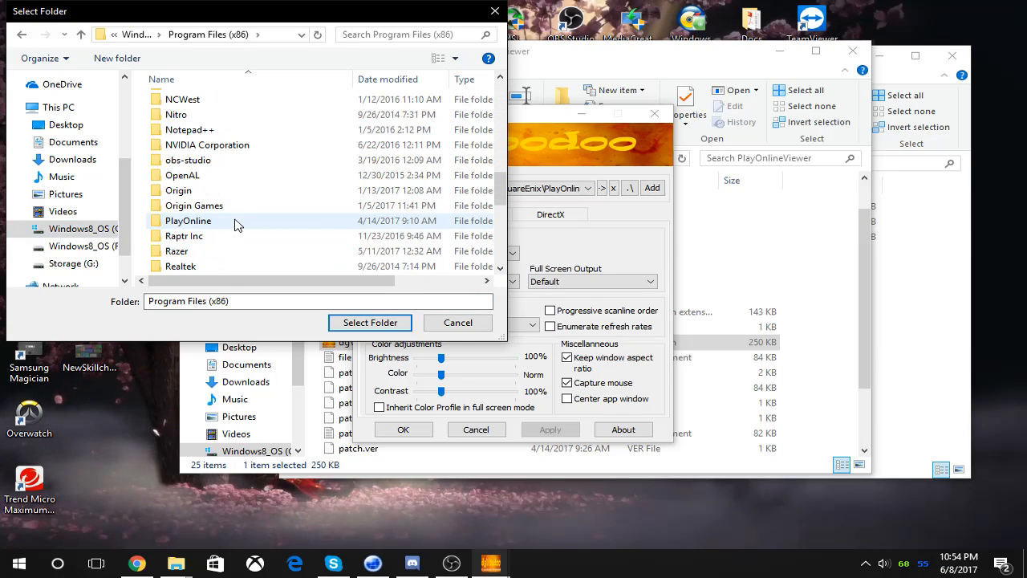
double_click(188, 222)
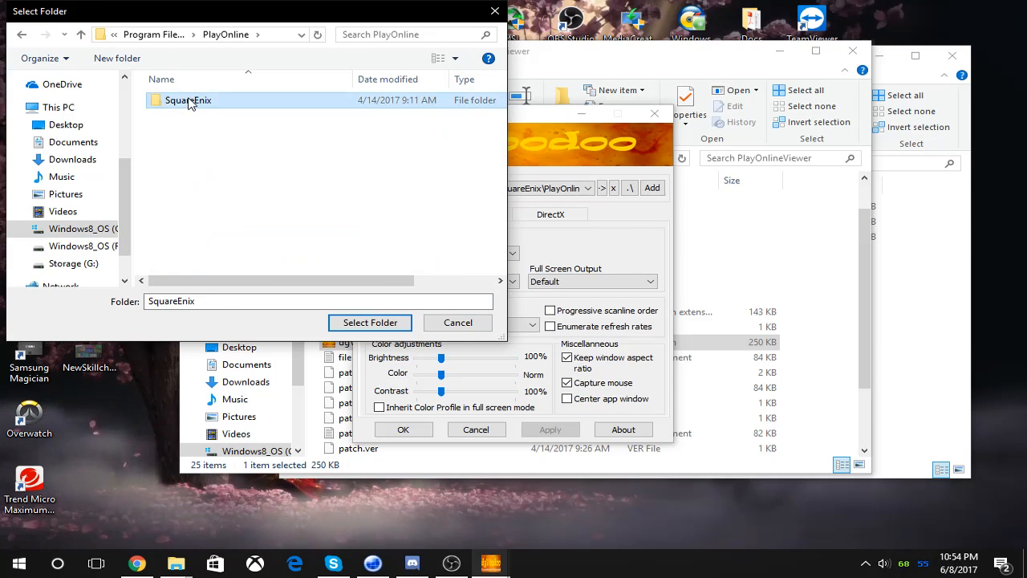
double_click(189, 100)
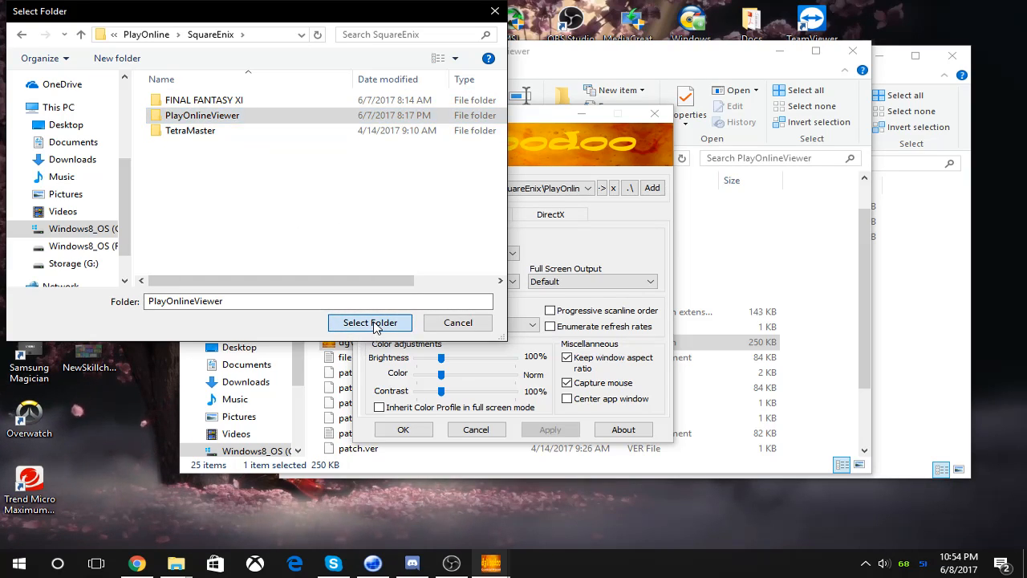
click(369, 321)
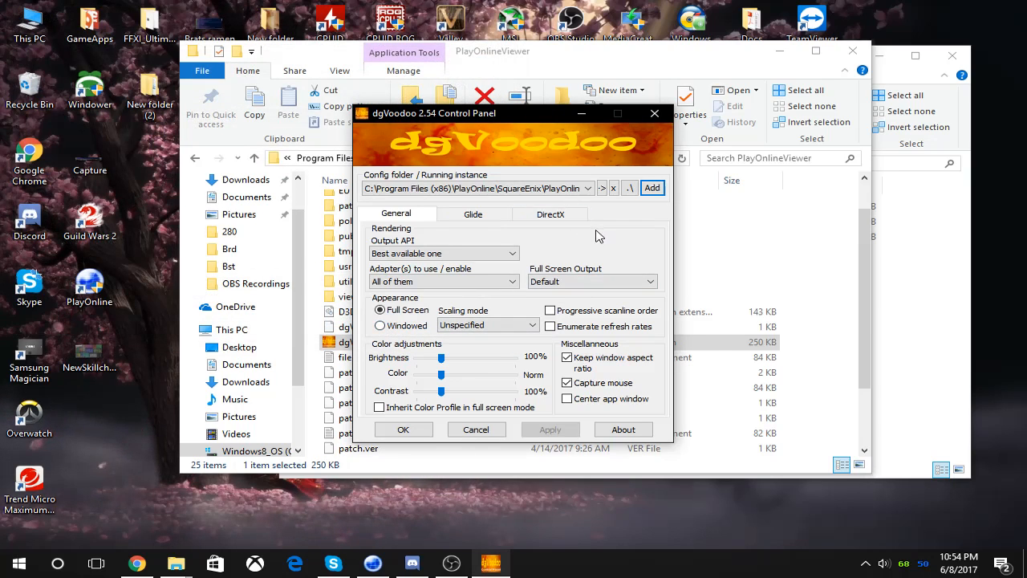
Step: Review the DirectX settings (virtual 3D card, 1024 MB VRAM), then bring up Device Manager from the Start menu
click(551, 213)
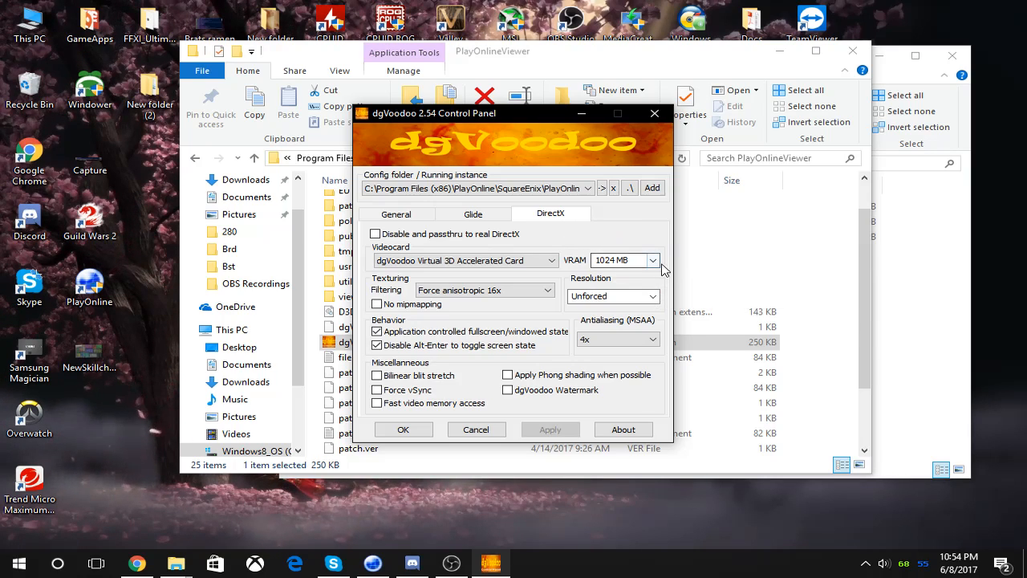
mouse_move(613, 258)
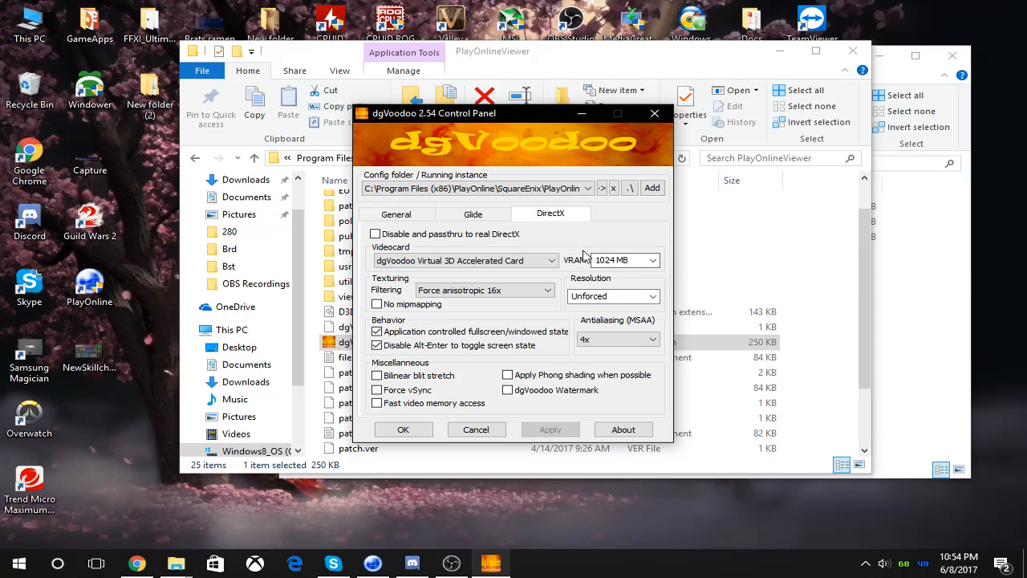
mouse_move(608, 255)
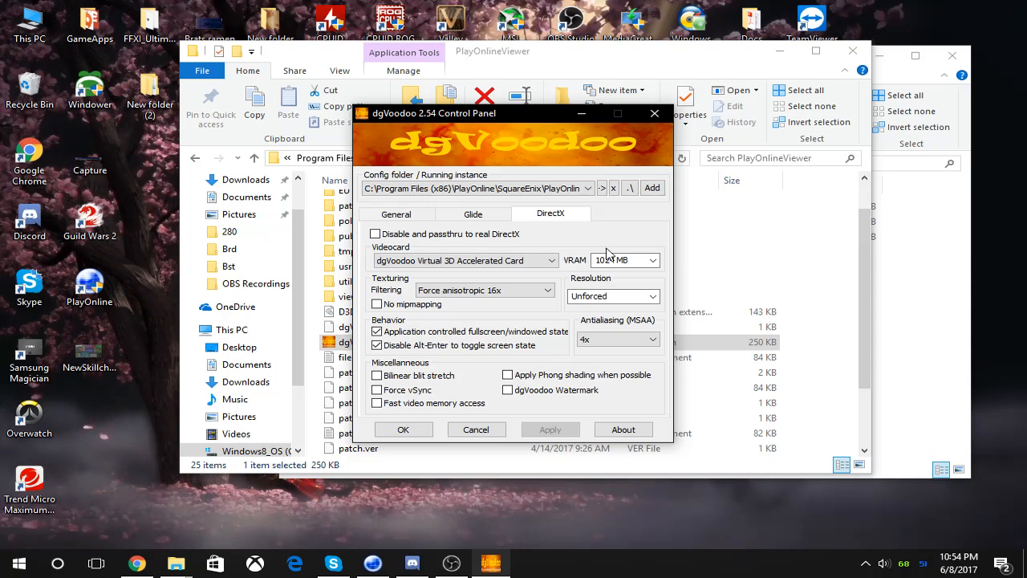
right_click(20, 562)
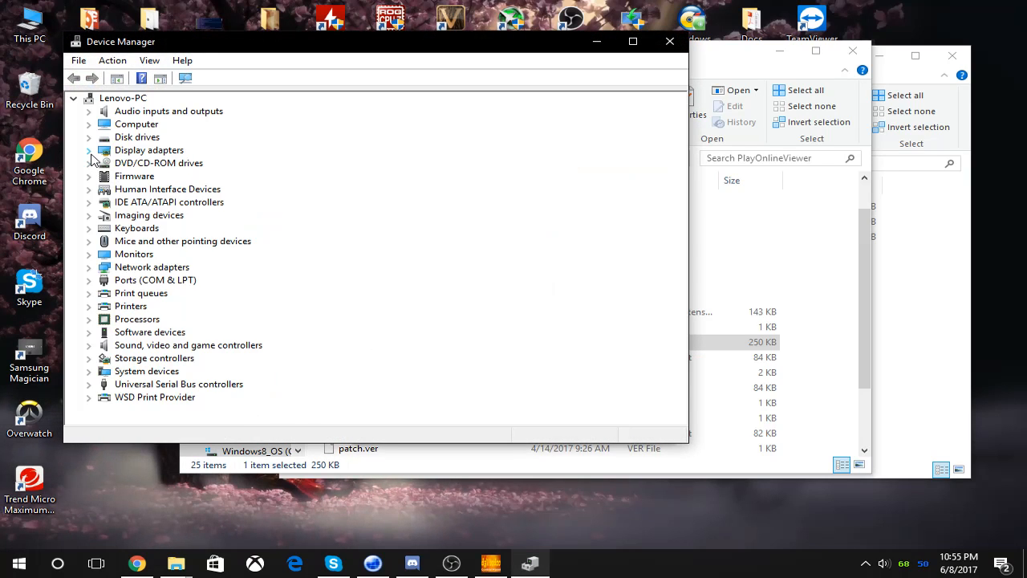
Step: Expand Display adapters to reveal the AMD Radeon R9 380 Series card
click(90, 151)
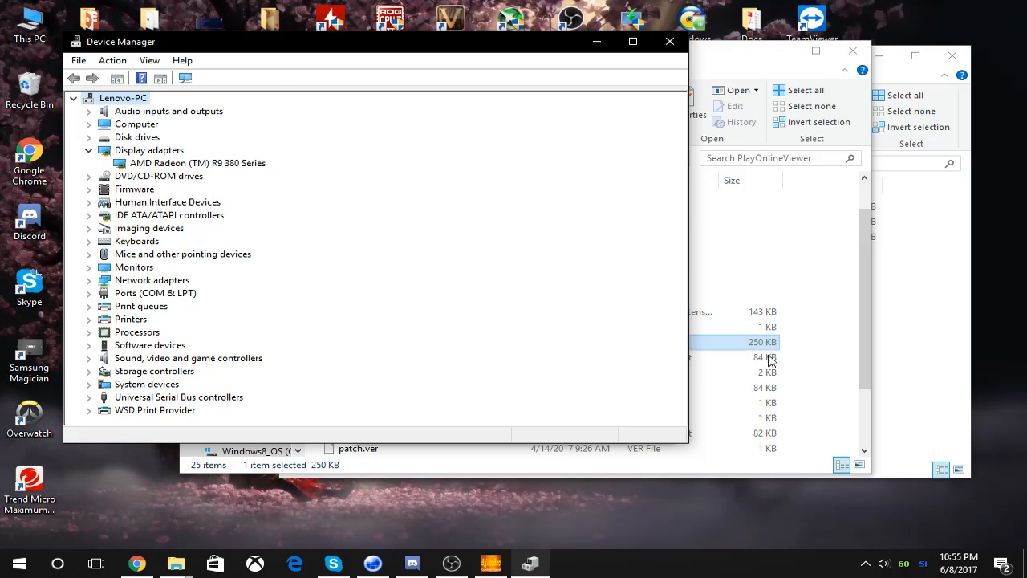
mouse_move(671, 42)
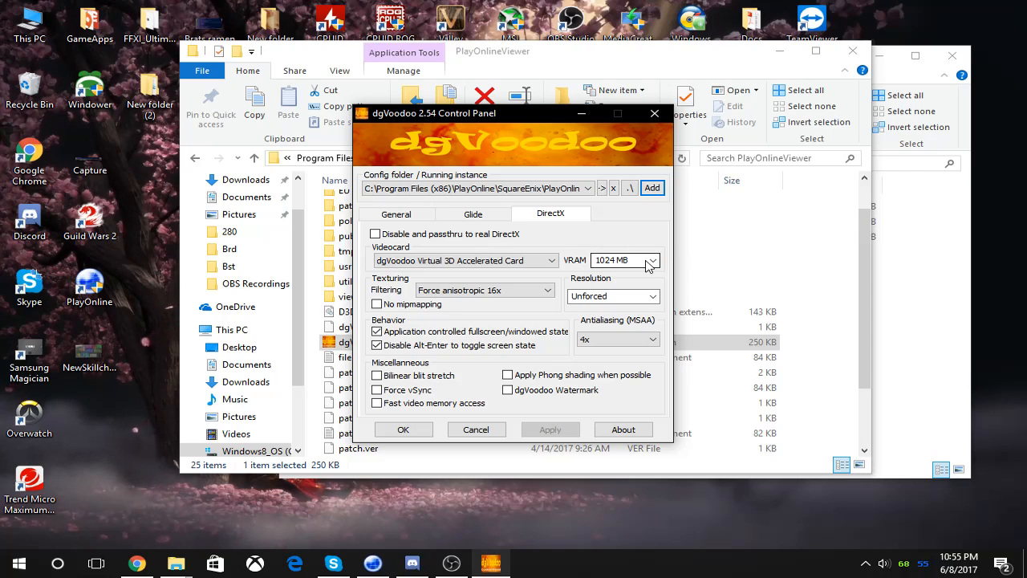
mouse_move(651, 265)
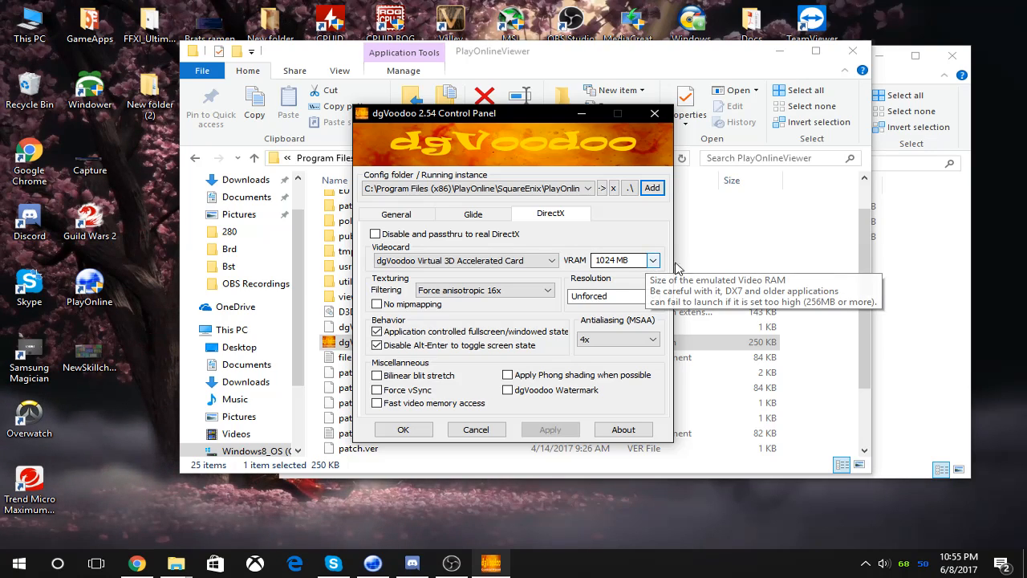
Step: Keep Force anisotropic 16x filtering, 4x antialiasing and the dgVoodoo Virtual 3D Accelerated Card
click(549, 289)
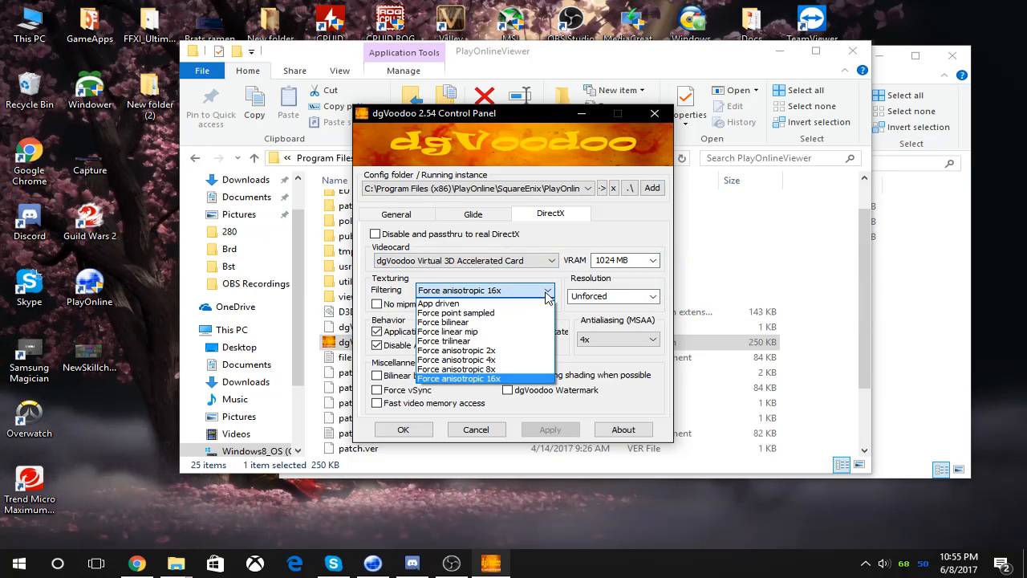
mouse_move(506, 385)
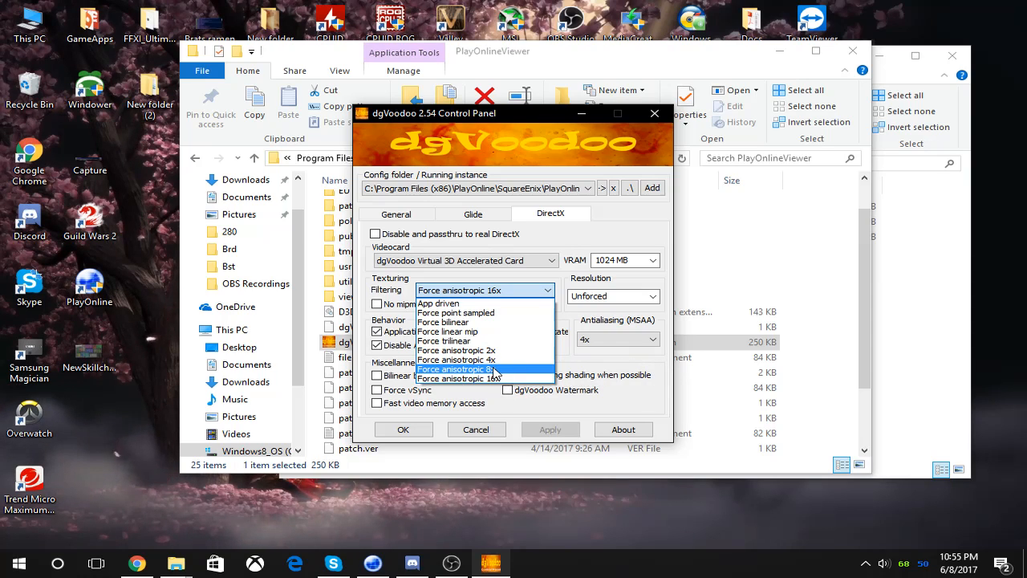
mouse_move(494, 370)
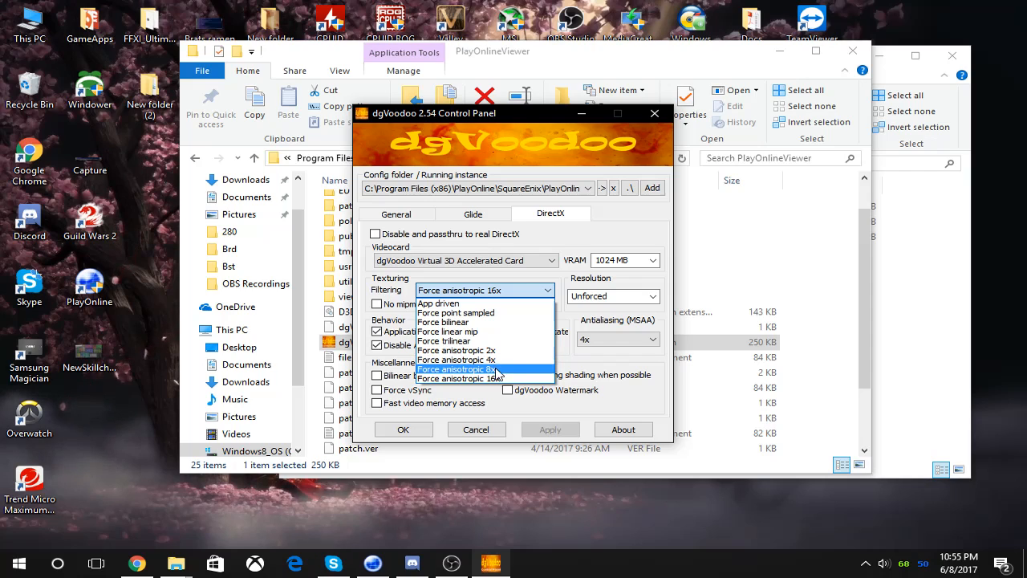
click(457, 379)
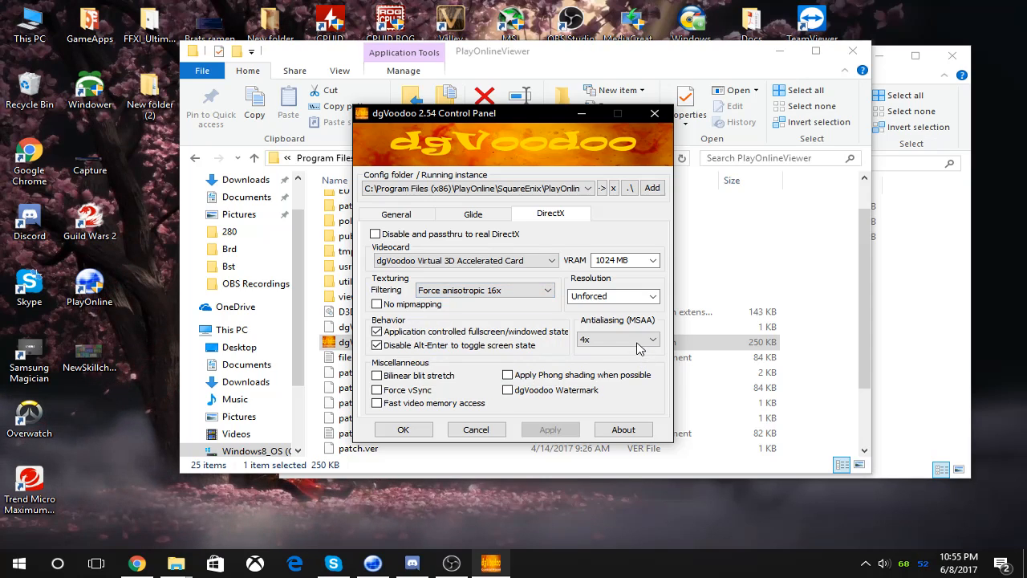
click(652, 338)
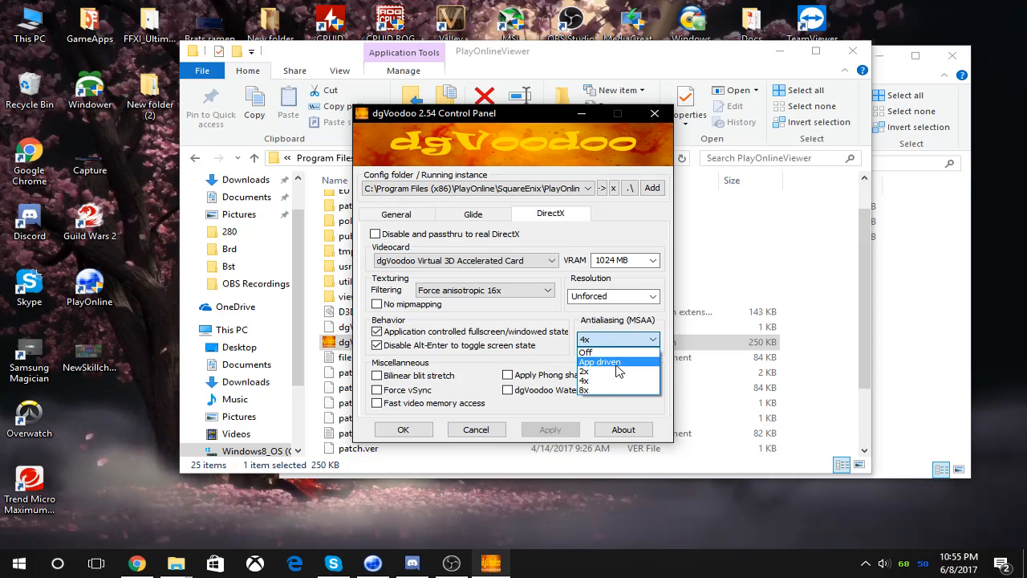
mouse_move(598, 354)
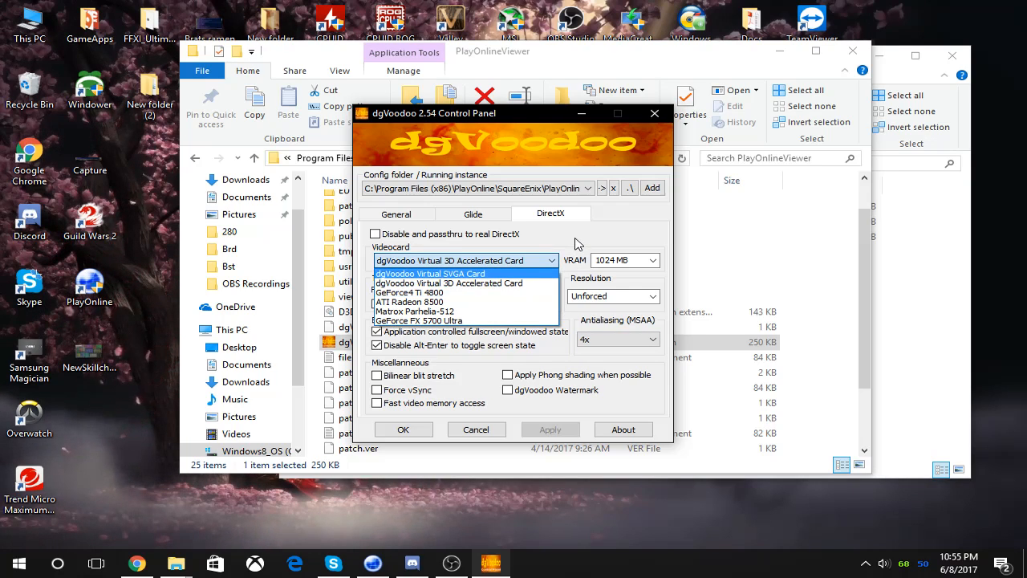
click(450, 282)
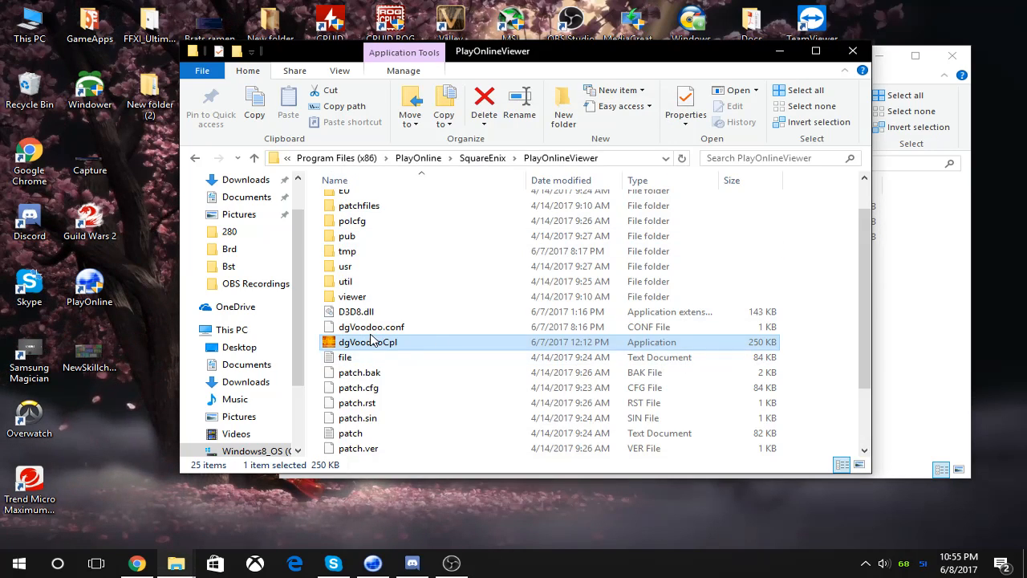
mouse_move(372, 327)
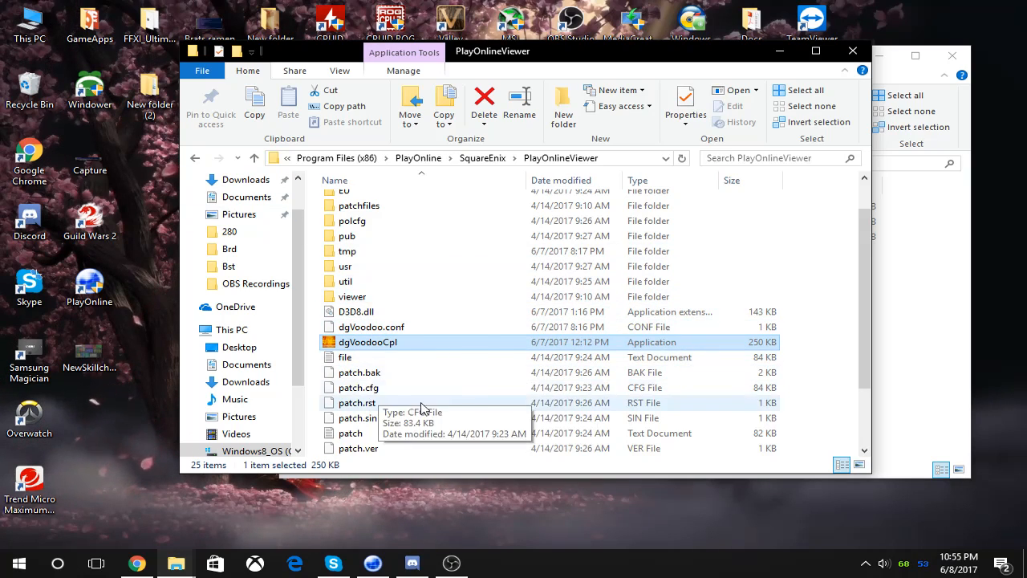
mouse_move(89, 91)
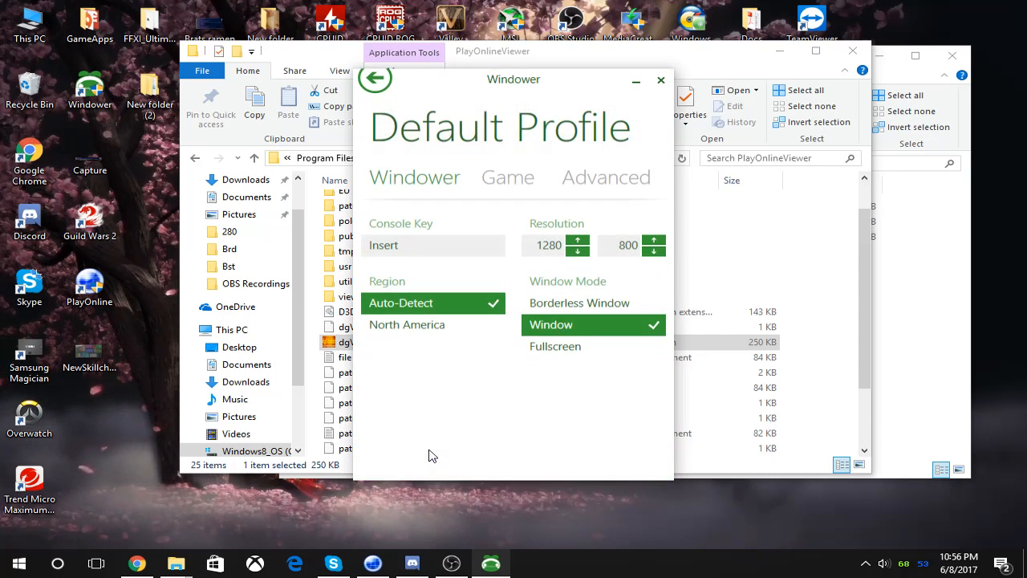
Step: Show the Default Profile's Game settings, confirming Hardware Mouse is Off
click(507, 176)
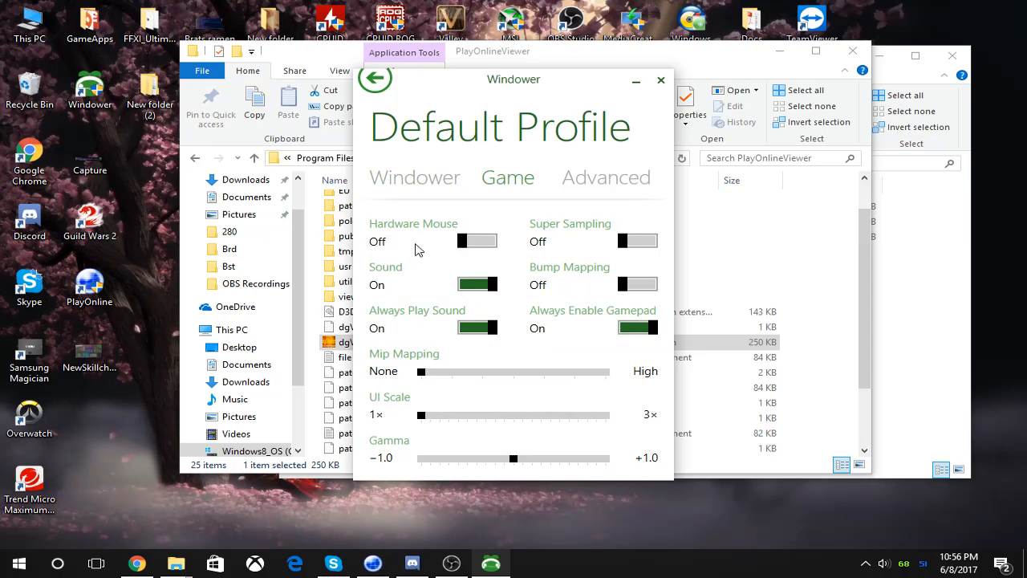
mouse_move(442, 233)
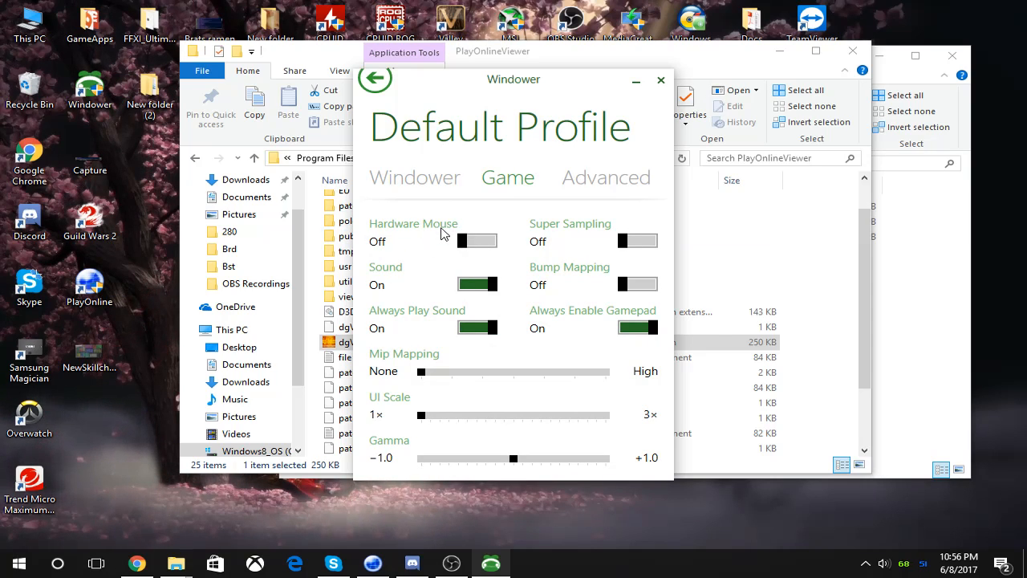
mouse_move(454, 221)
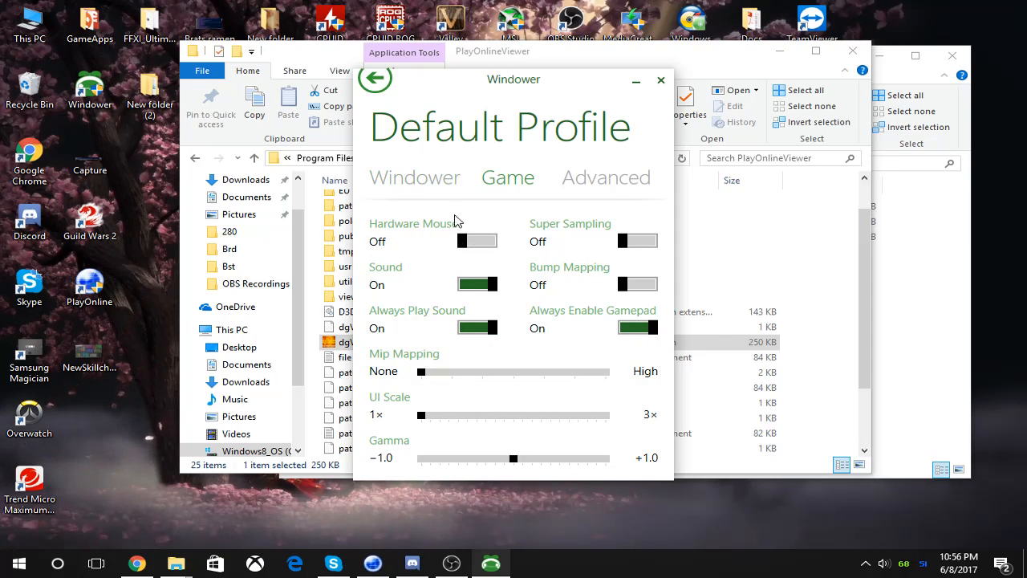
mouse_move(398, 96)
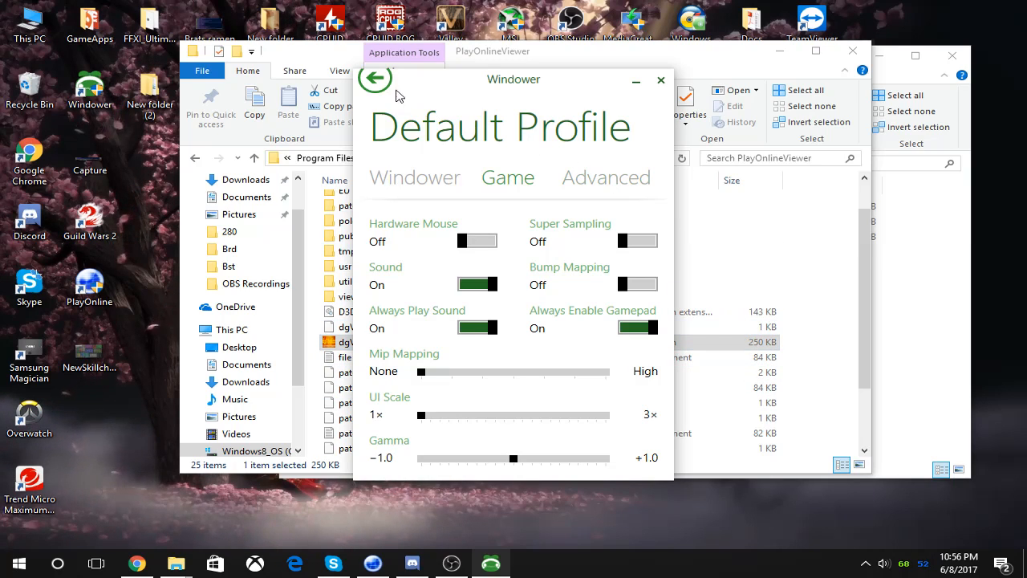